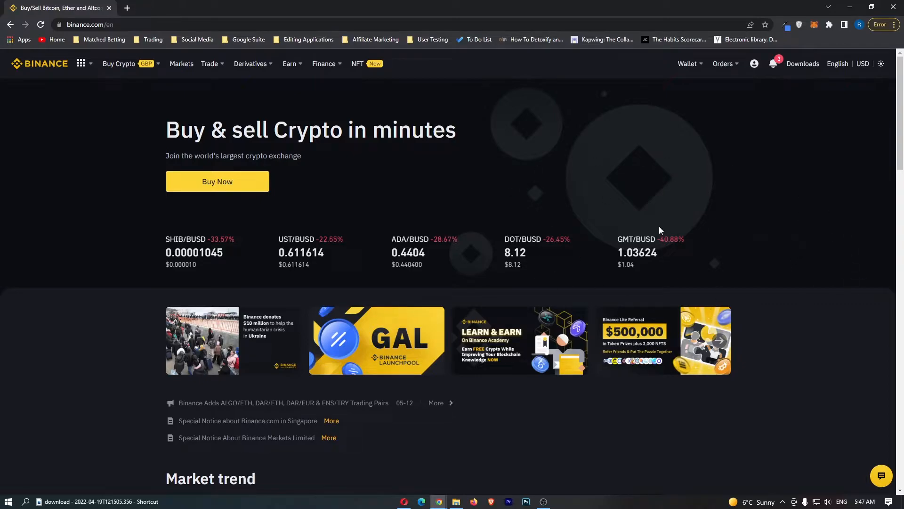
mouse_move(212, 83)
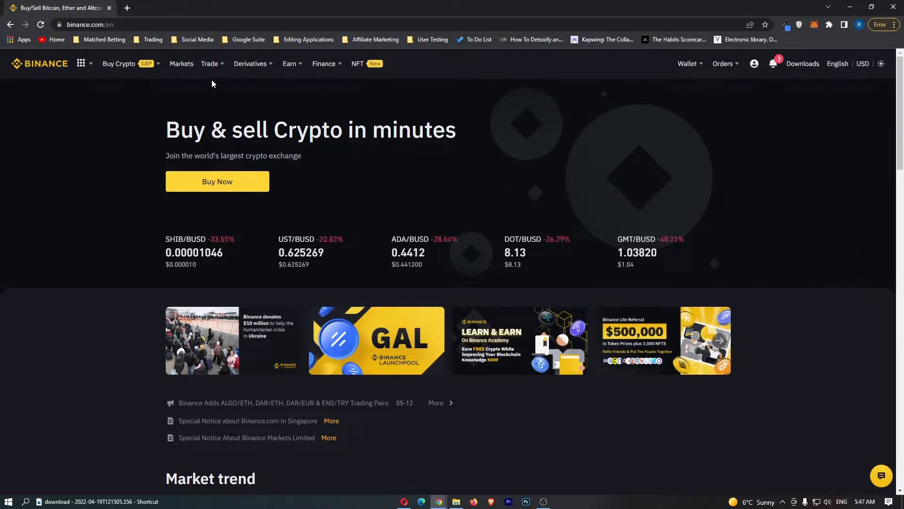
- Open Convert from the Trade menu, showing the USDT to BTC conversion form
click(209, 64)
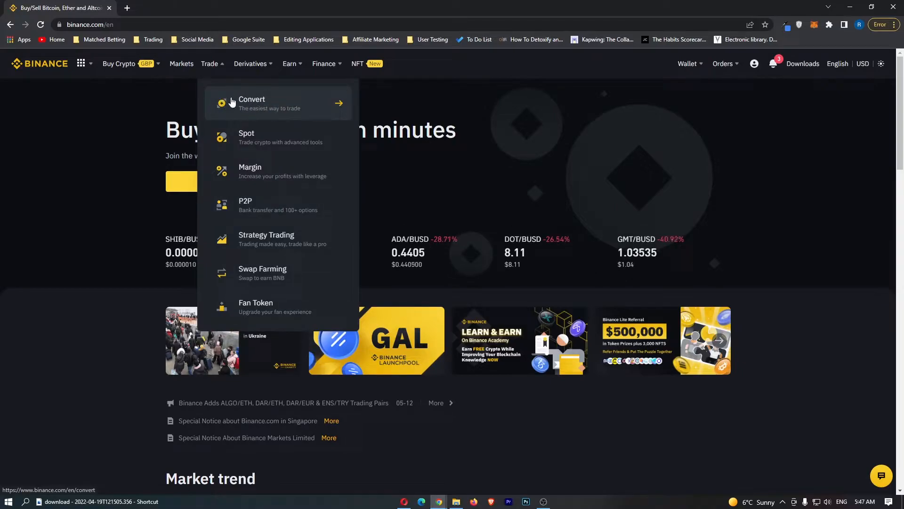
click(252, 103)
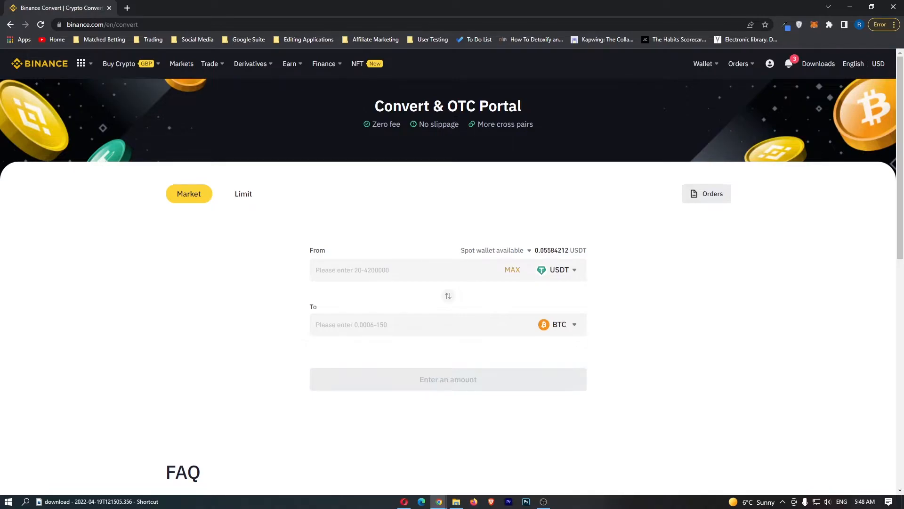
scroll(down, 3)
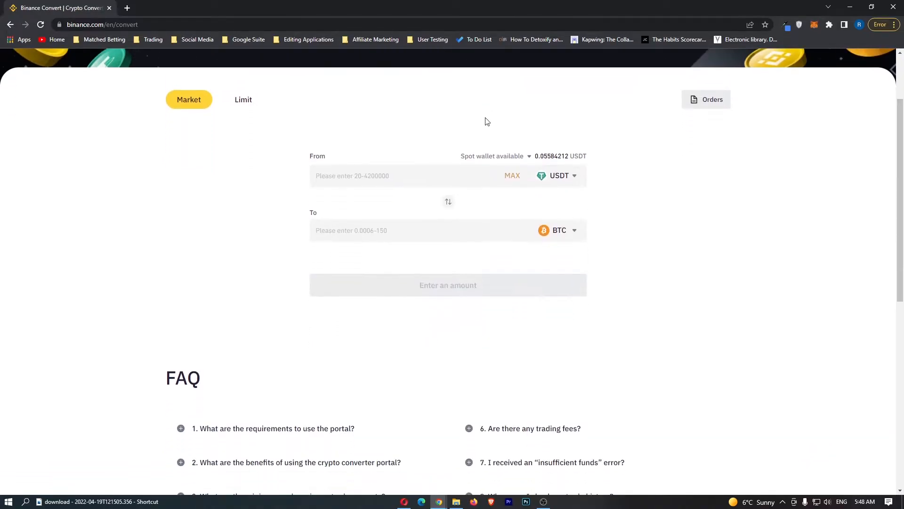
mouse_move(332, 161)
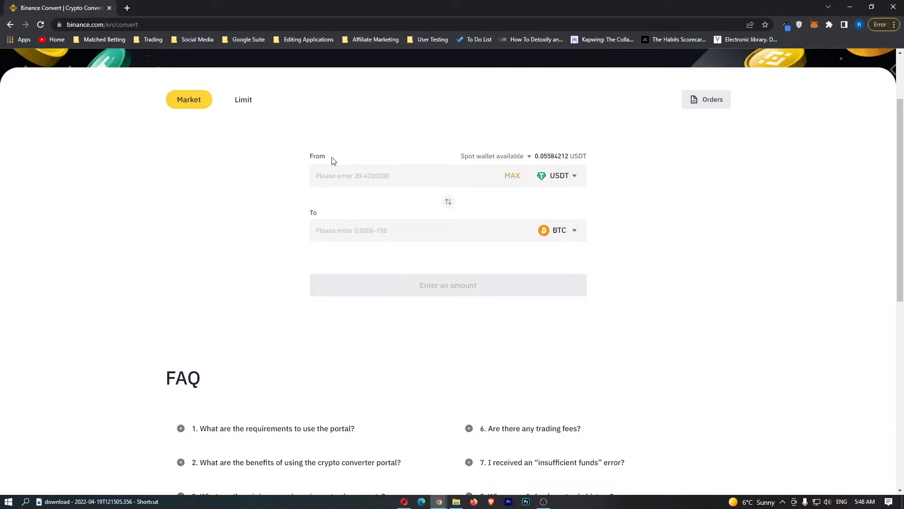
mouse_move(314, 216)
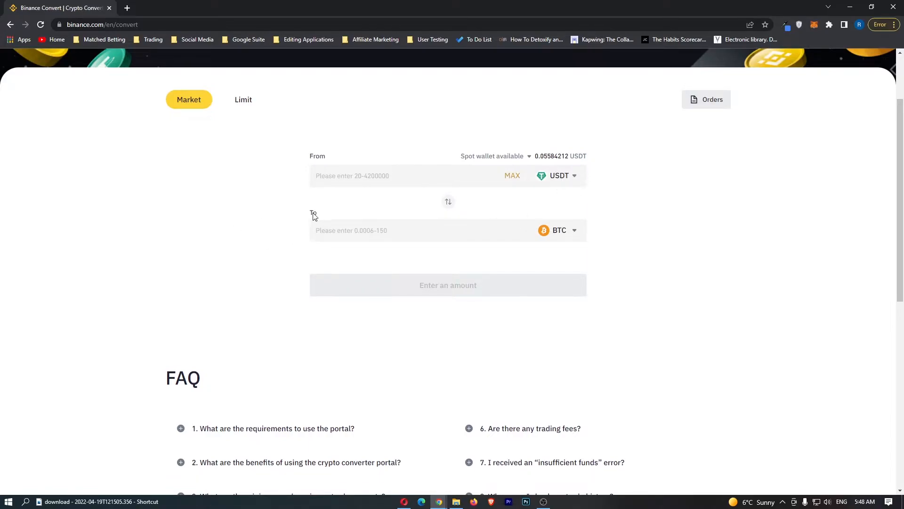
mouse_move(582, 174)
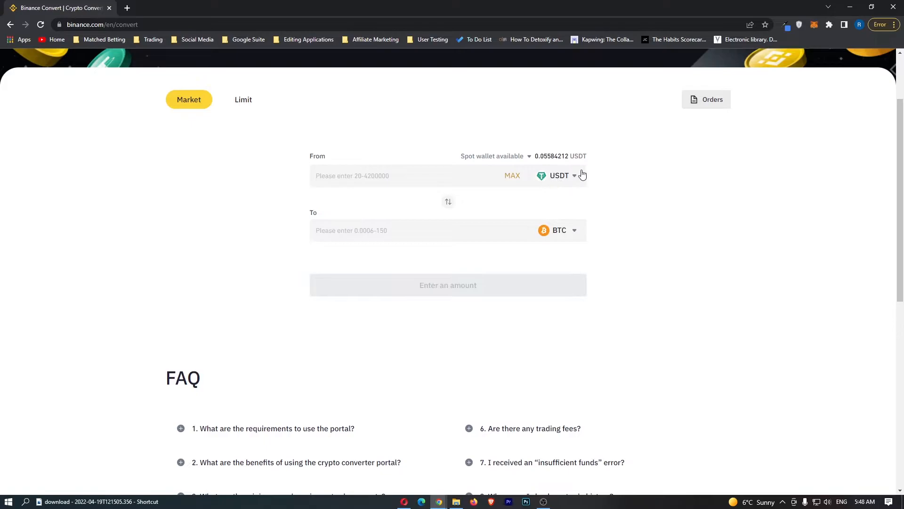
mouse_move(566, 239)
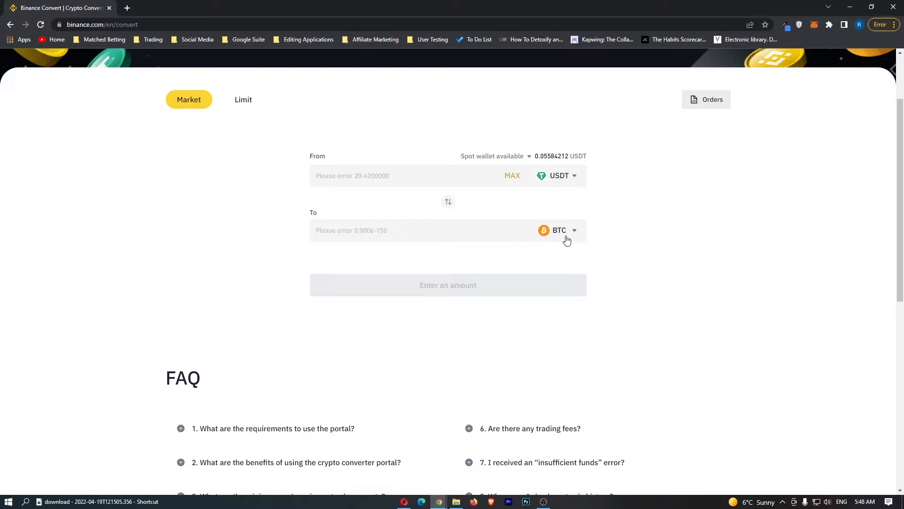
mouse_move(571, 178)
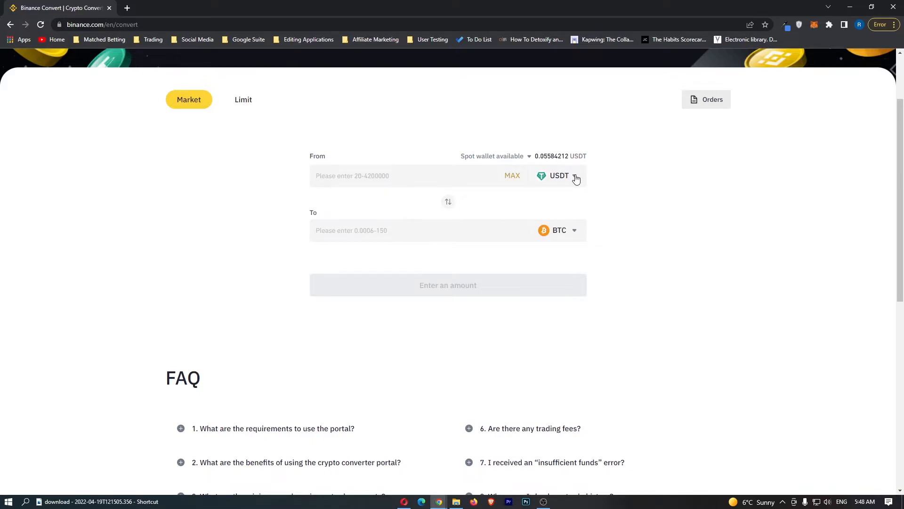
- Search 'ada' in the From currency list and select ADA
click(574, 175)
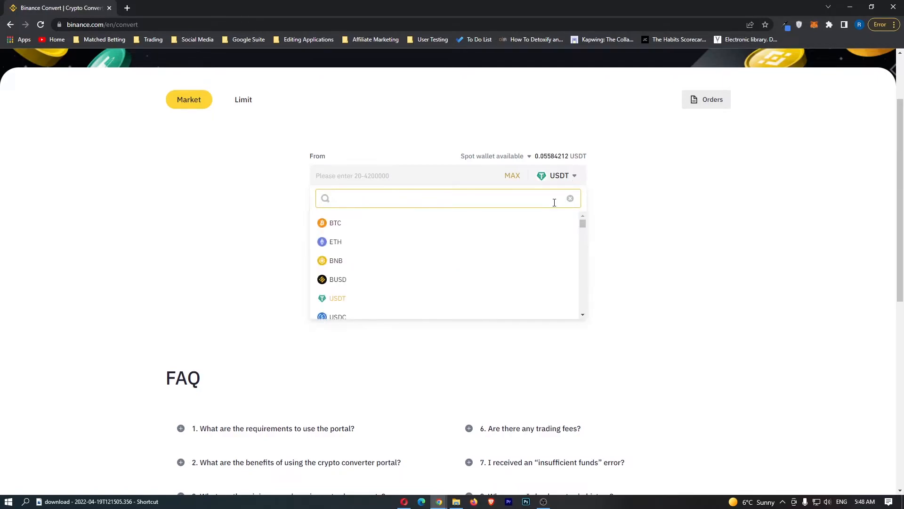
mouse_move(552, 199)
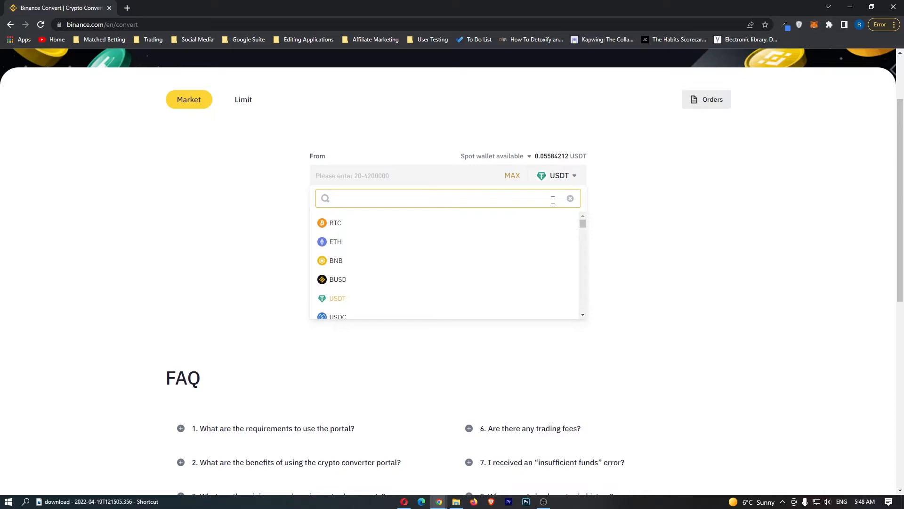
click(446, 198)
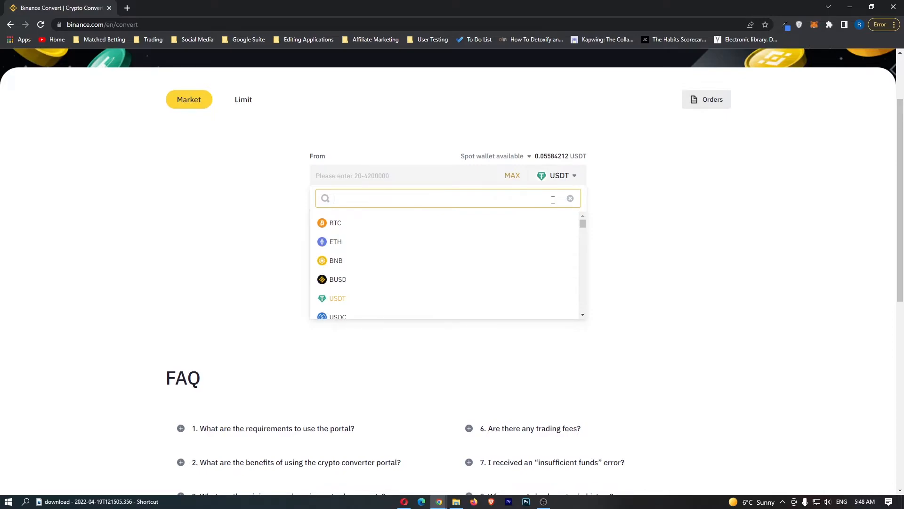
text(ada)
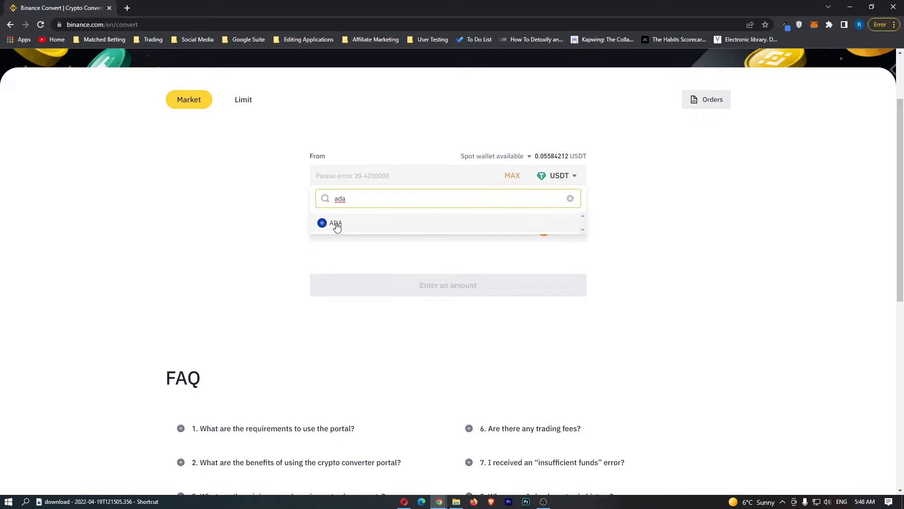
click(335, 223)
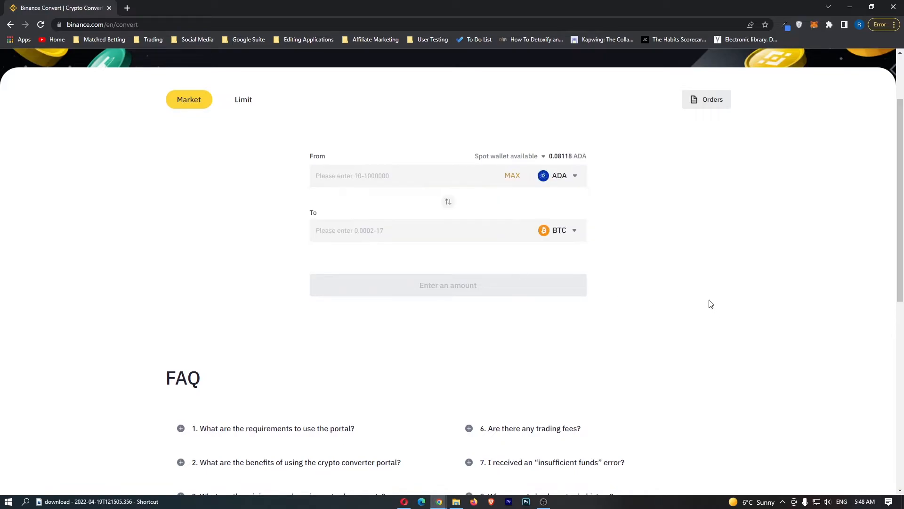
mouse_move(430, 162)
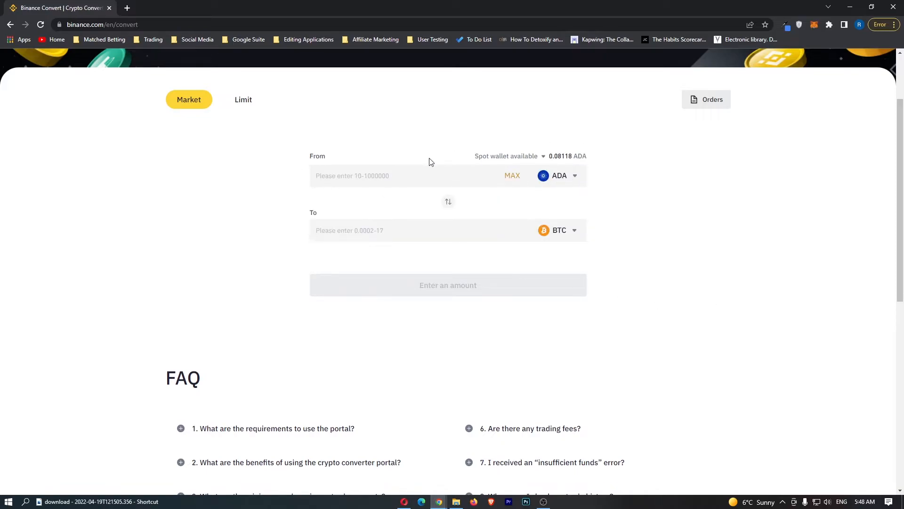
mouse_move(583, 179)
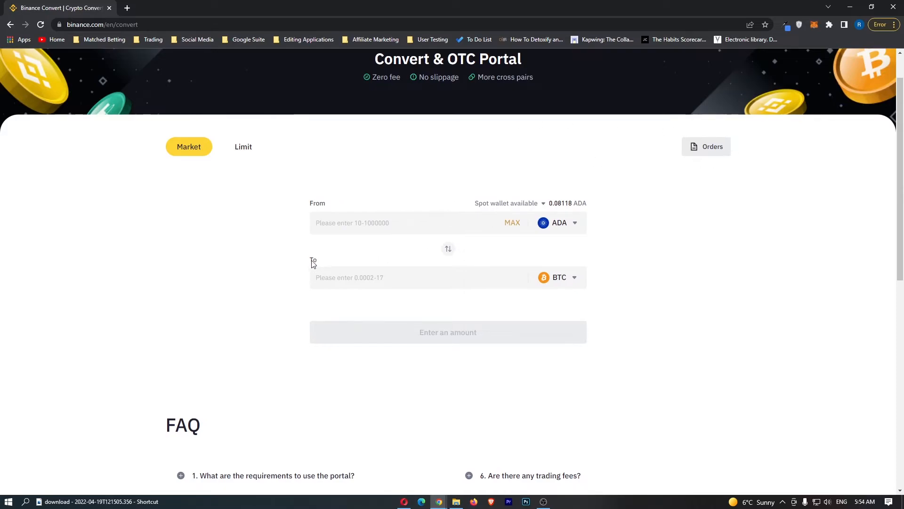
mouse_move(576, 281)
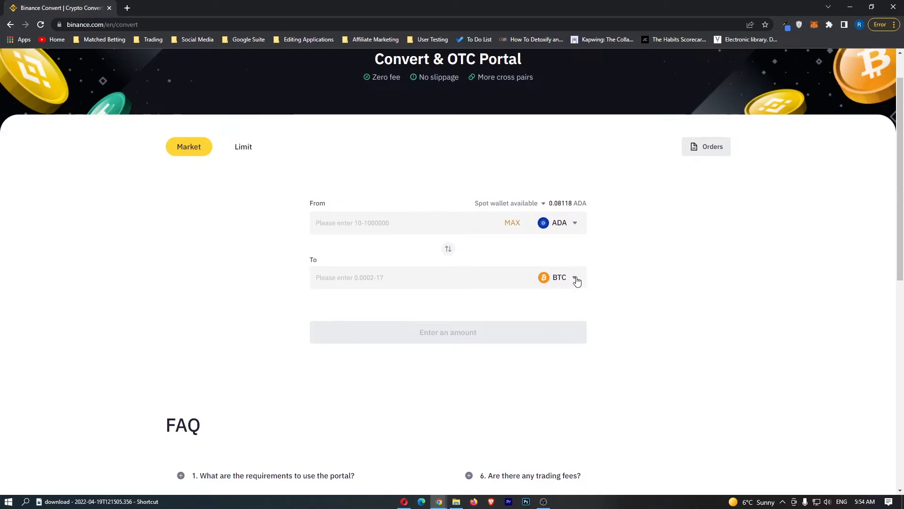
- Search 'eur' in the To currency list and select EUR
click(559, 277)
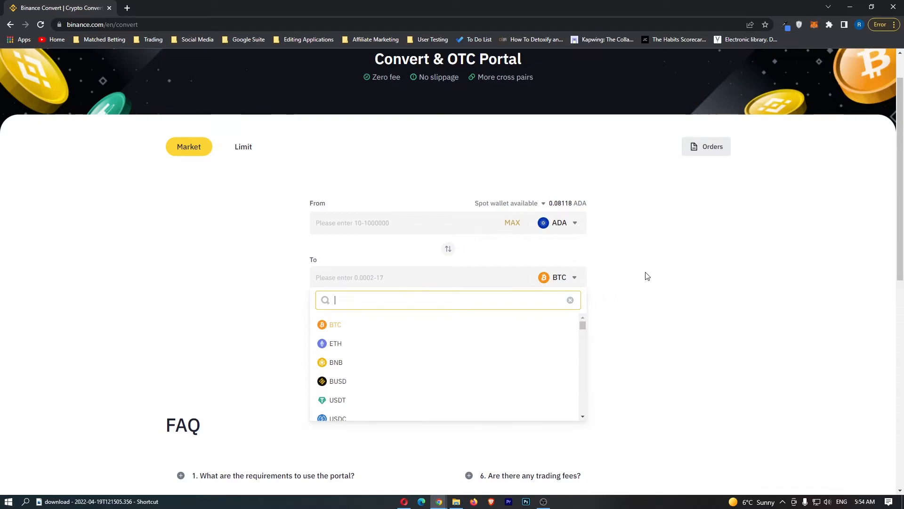
text(e)
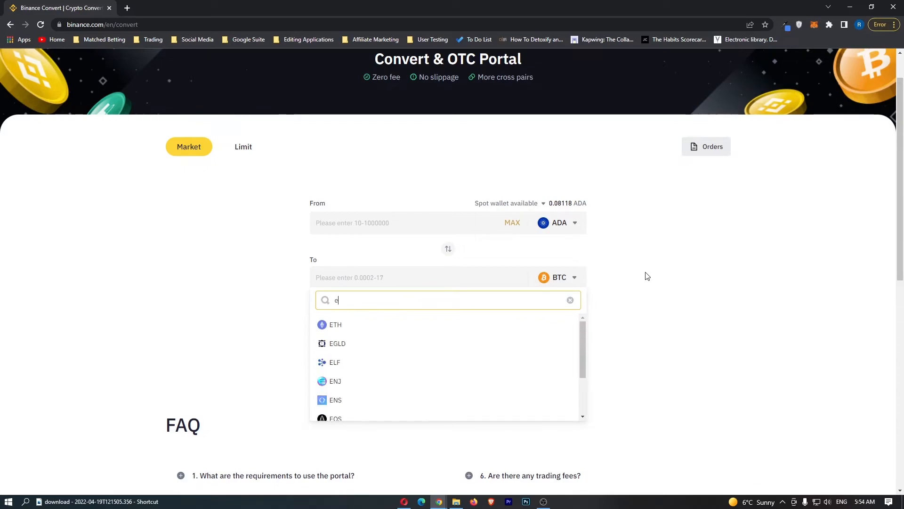
text(ur)
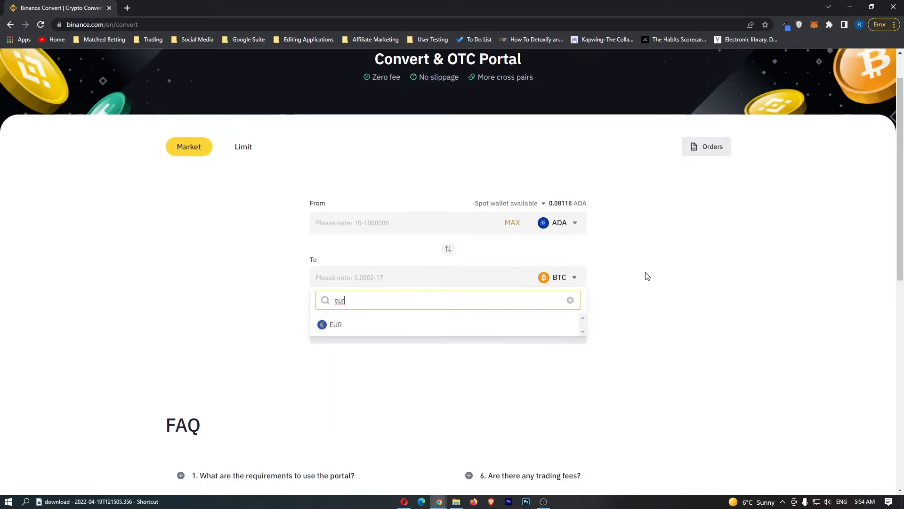
click(335, 324)
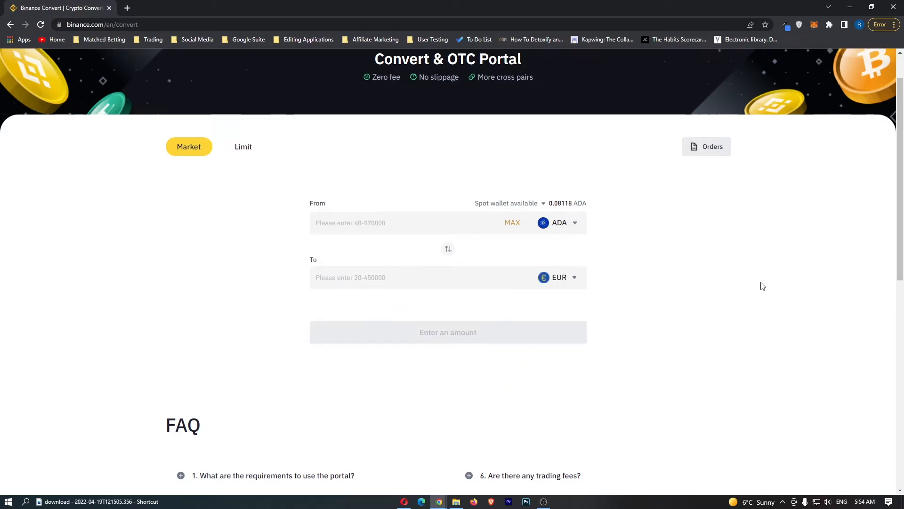
mouse_move(689, 224)
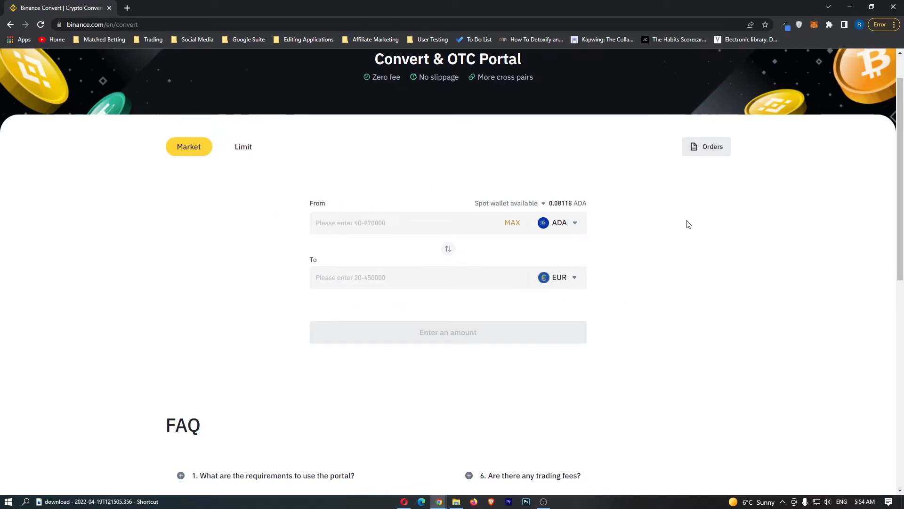
mouse_move(435, 248)
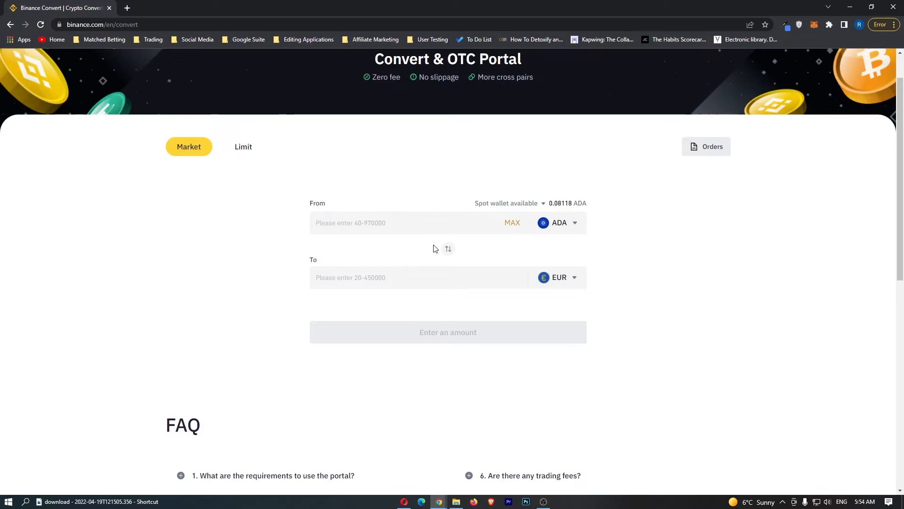
mouse_move(580, 317)
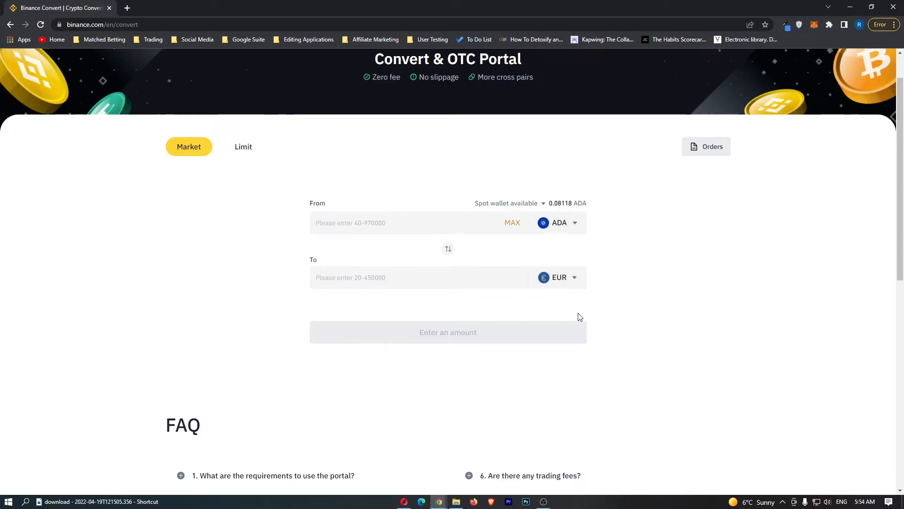
mouse_move(646, 291)
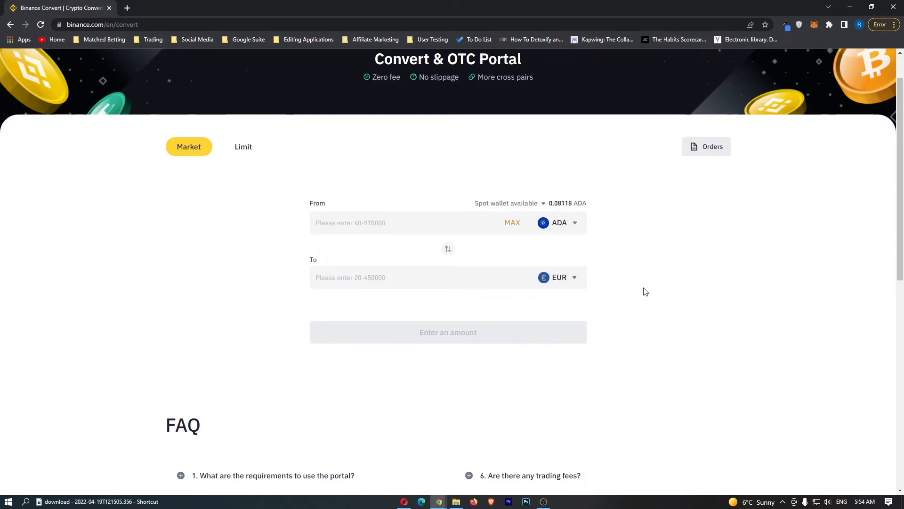
- Enter 500 ADA as the From amount and preview the conversion to EUR
click(364, 223)
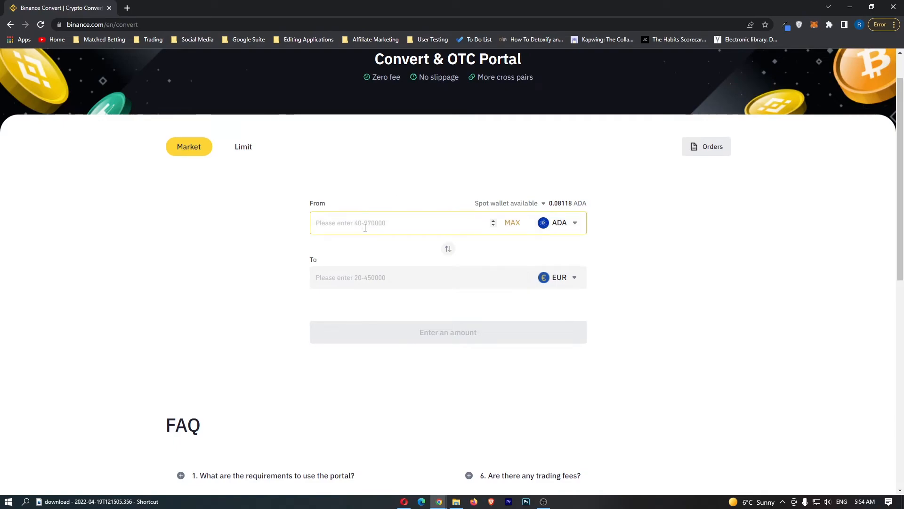
text(500)
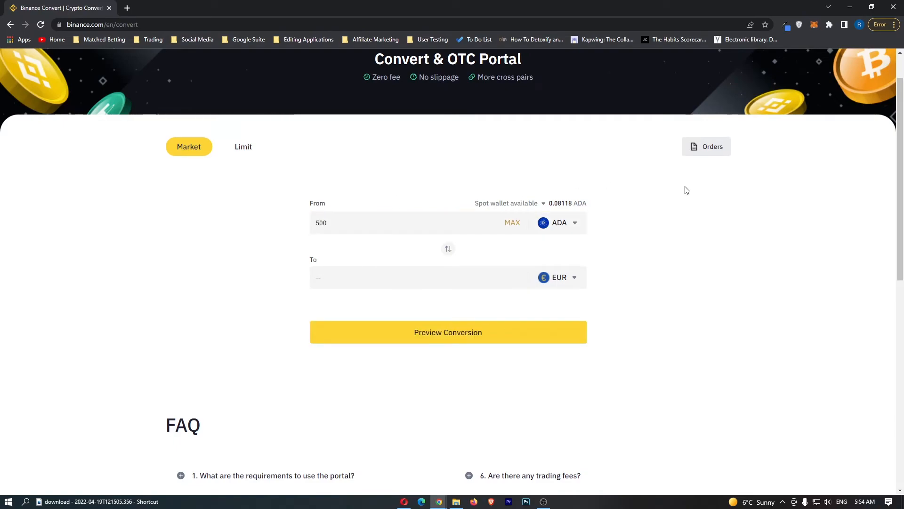
click(448, 332)
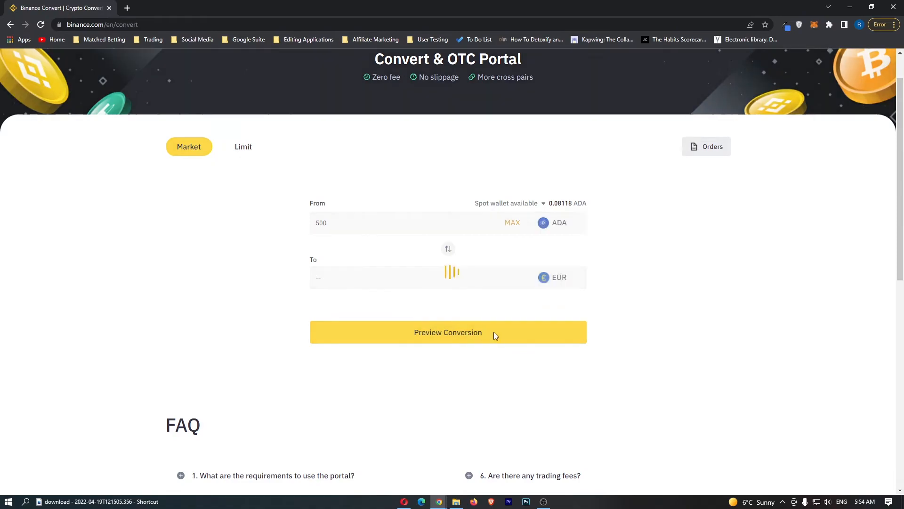
click(448, 332)
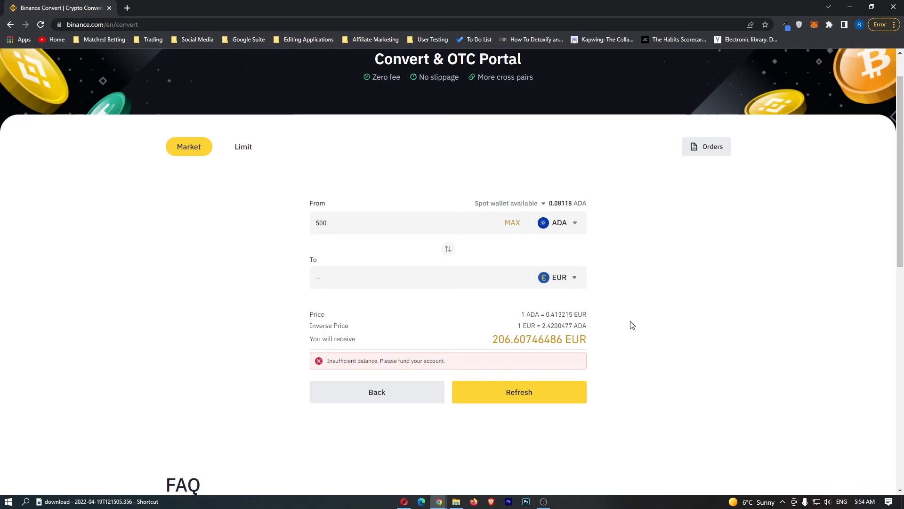
mouse_move(711, 298)
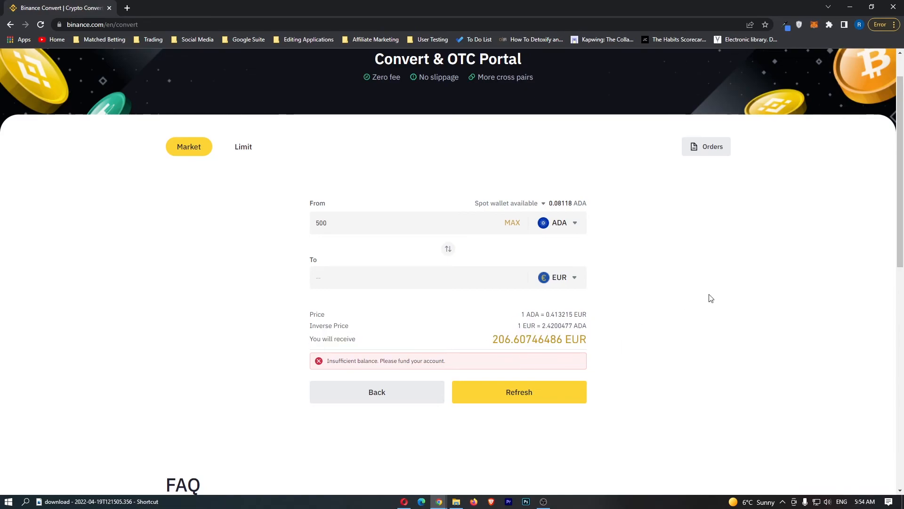
mouse_move(576, 405)
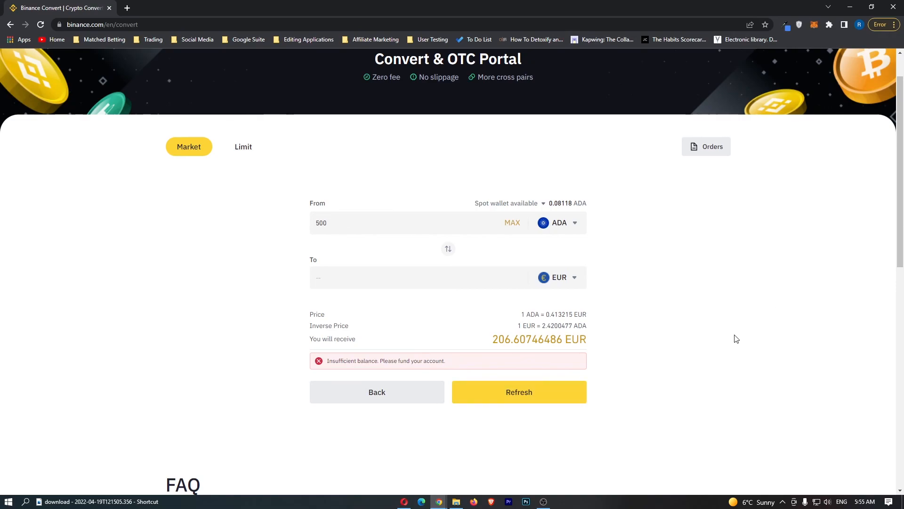
mouse_move(738, 341)
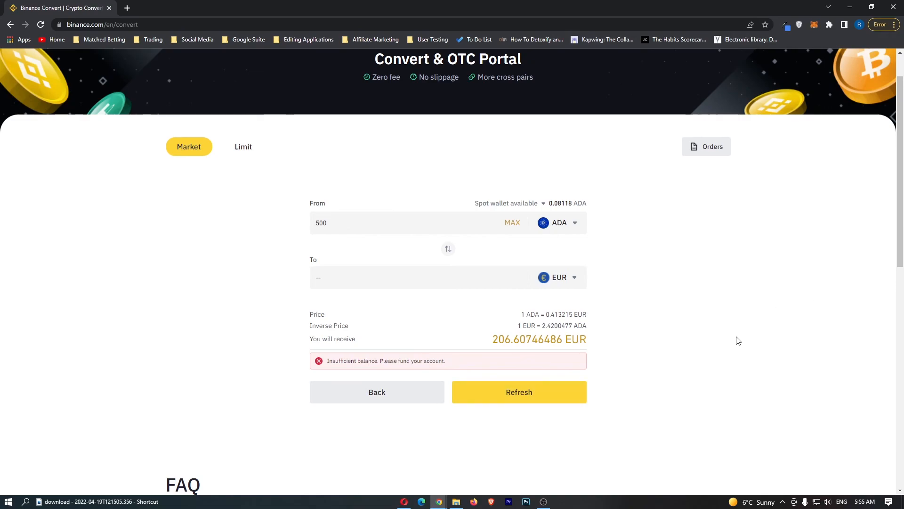